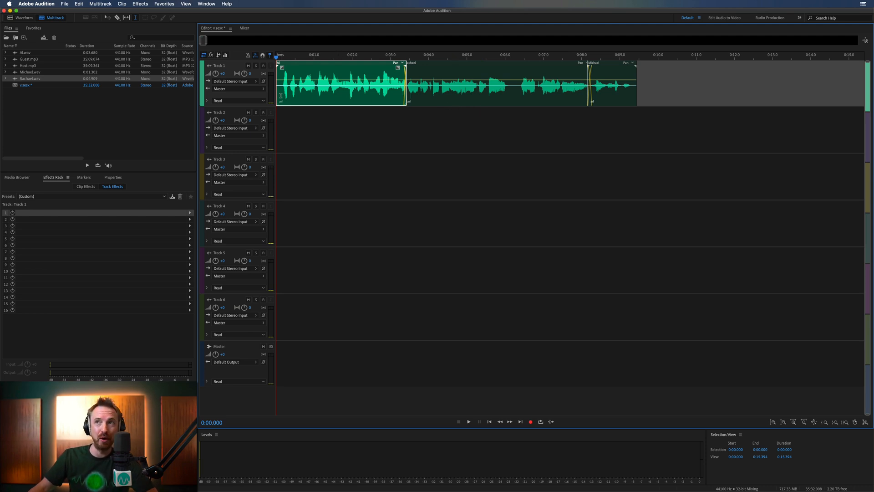
mouse_move(635, 446)
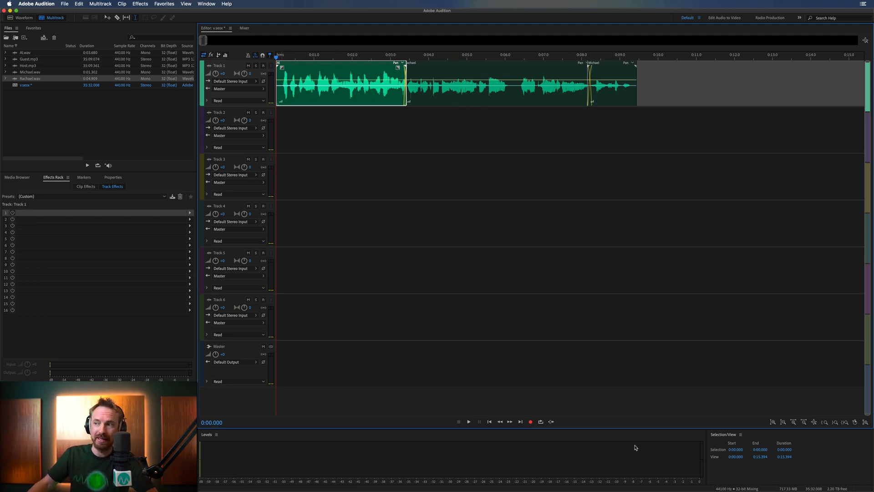
Open Al.wav by itself in the Waveform editor from the Files panel
left_click(468, 422)
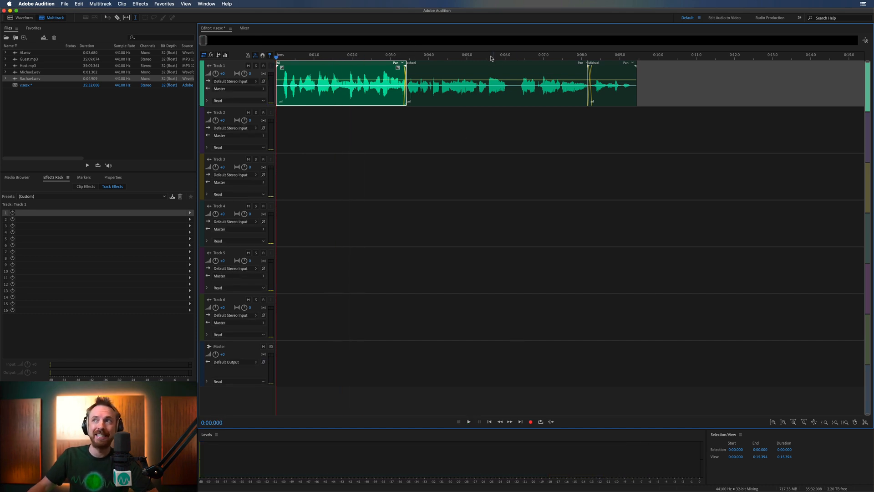
left_click(468, 422)
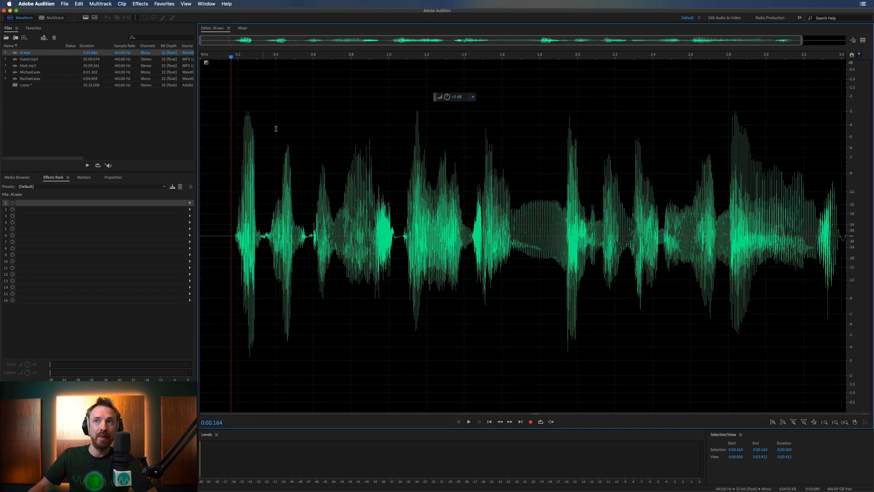
Apply the Normalize effect to Al.wav at a target of -3 dB
left_click(140, 3)
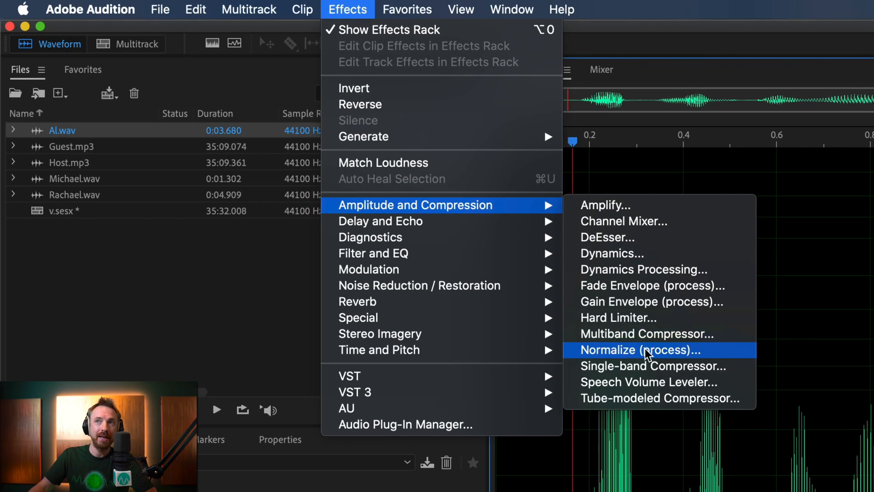
left_click(640, 349)
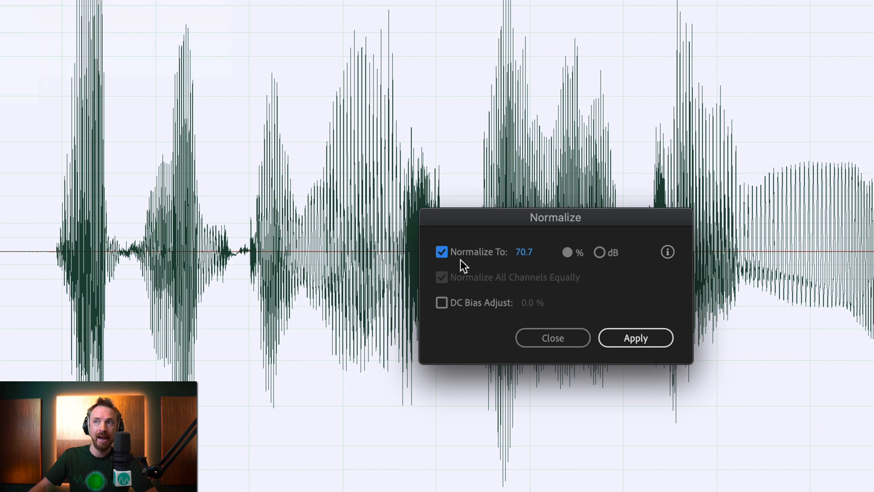
left_click(599, 252)
type("-3")
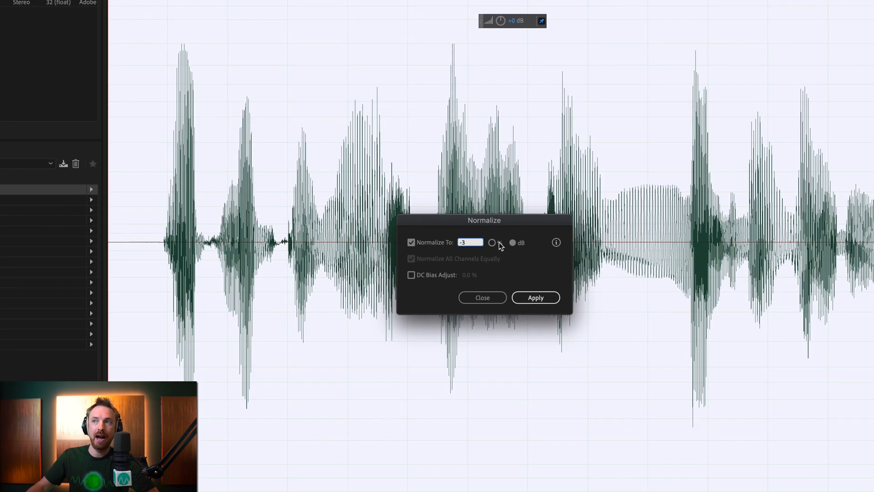
left_click(534, 297)
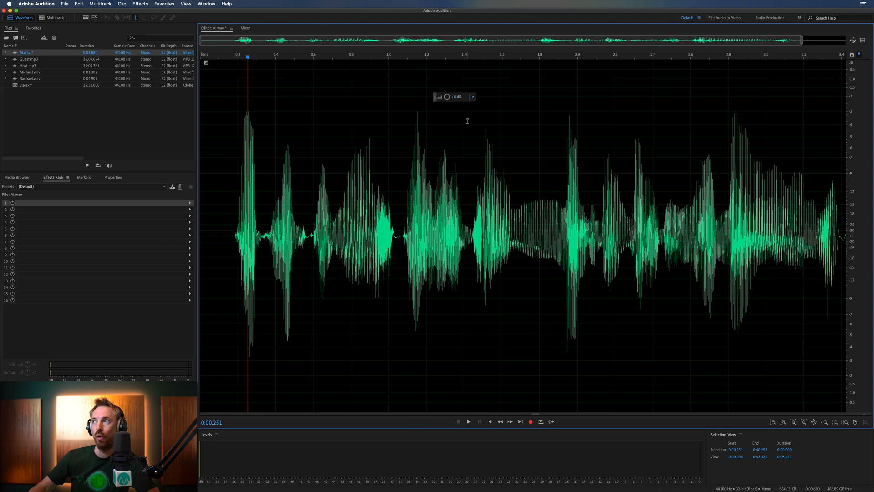
left_click(416, 56)
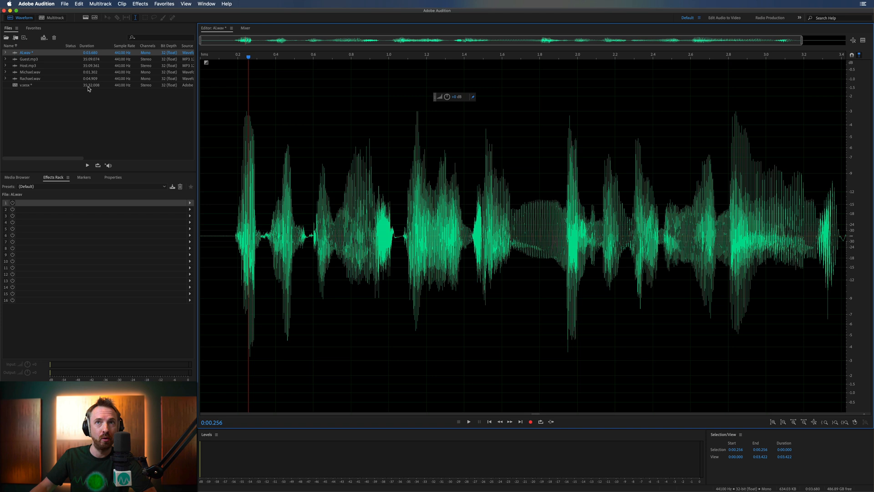
Switch to Rachael.wav and normalize it to -3 dB via the favorite
left_click(30, 78)
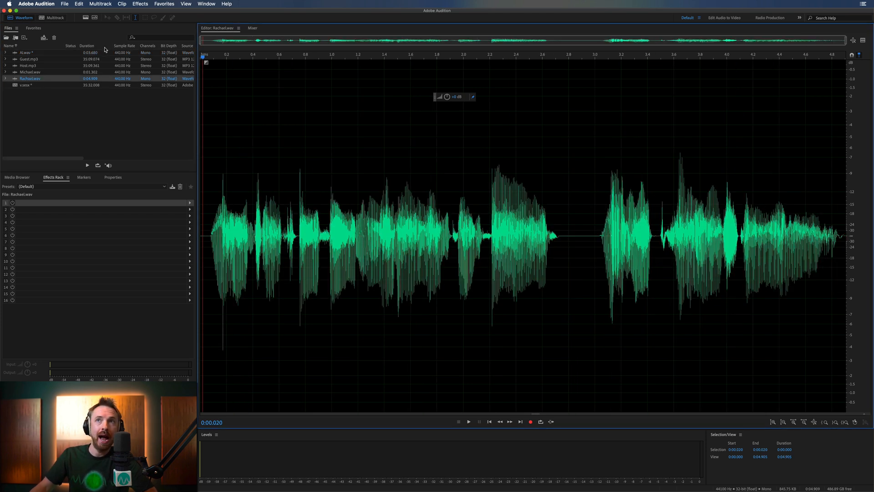
left_click(140, 4)
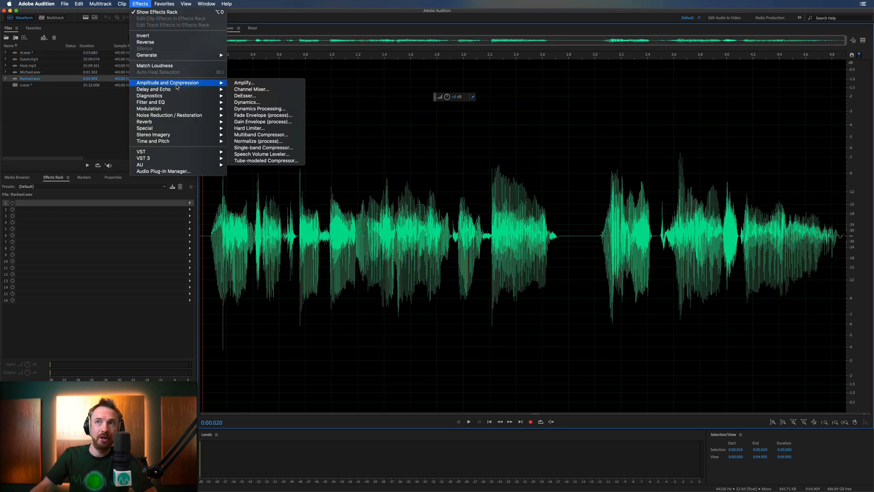
mouse_move(258, 140)
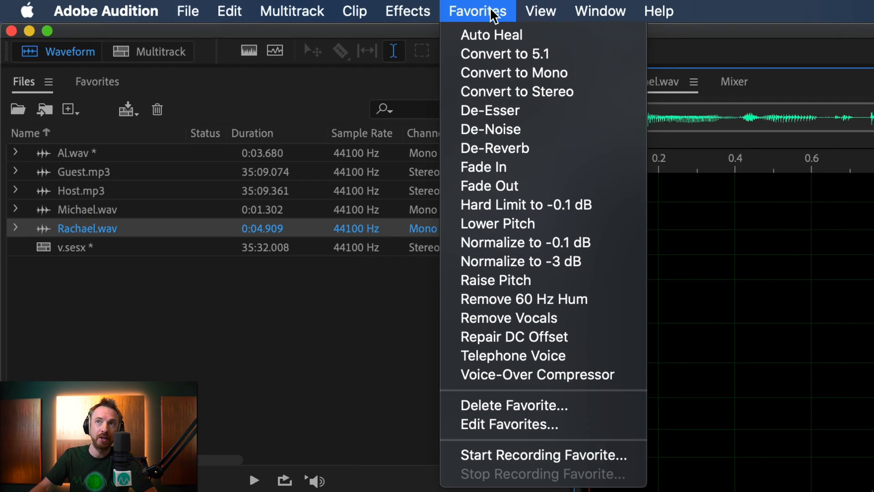
mouse_move(543, 261)
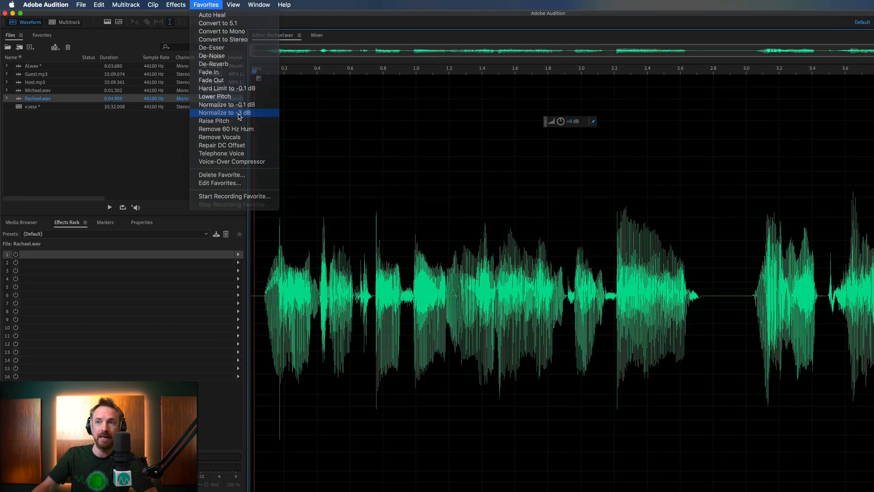
left_click(225, 112)
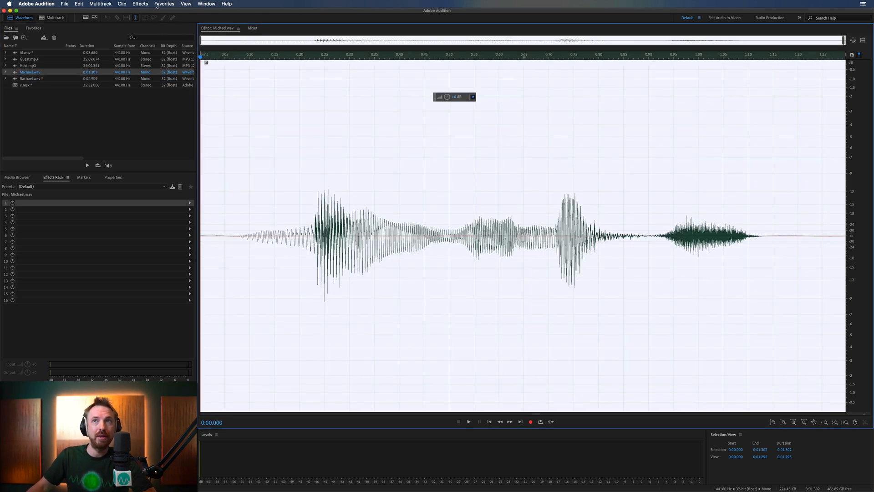
Normalize Michael.wav to -3 dB from Favorites and return to the multitrack session
left_click(164, 3)
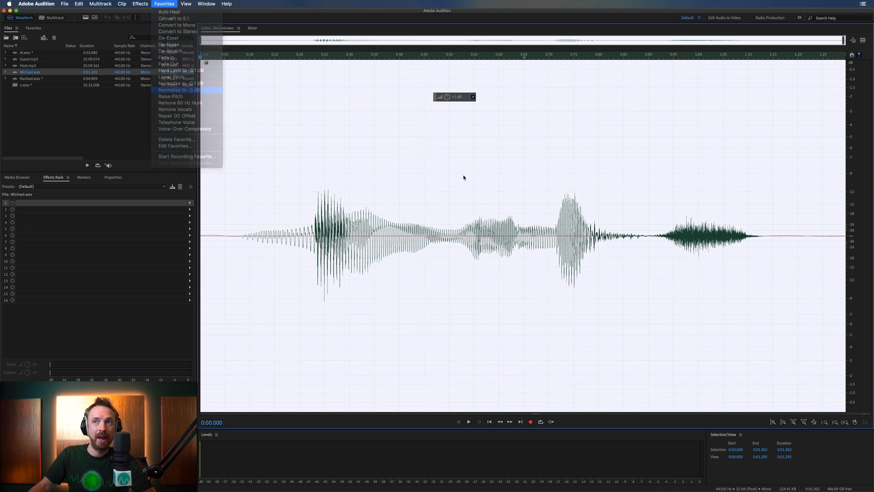
left_click(176, 90)
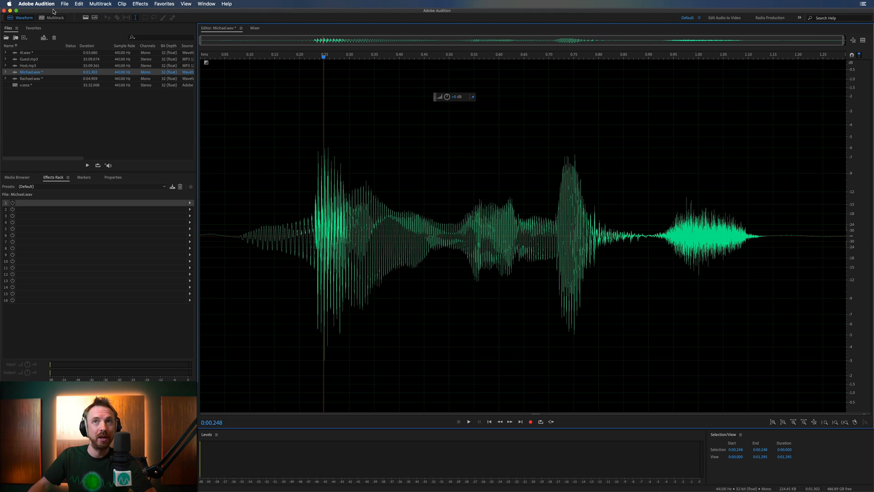
left_click(55, 17)
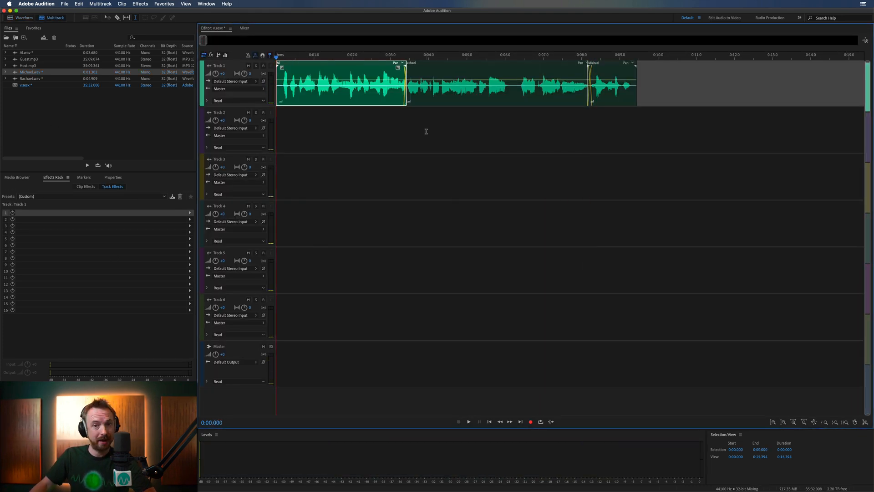
left_click(468, 421)
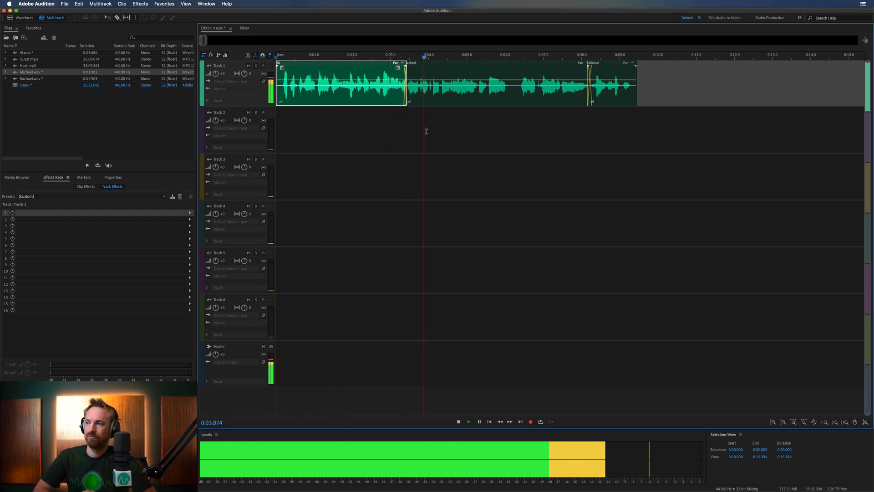
left_click(468, 421)
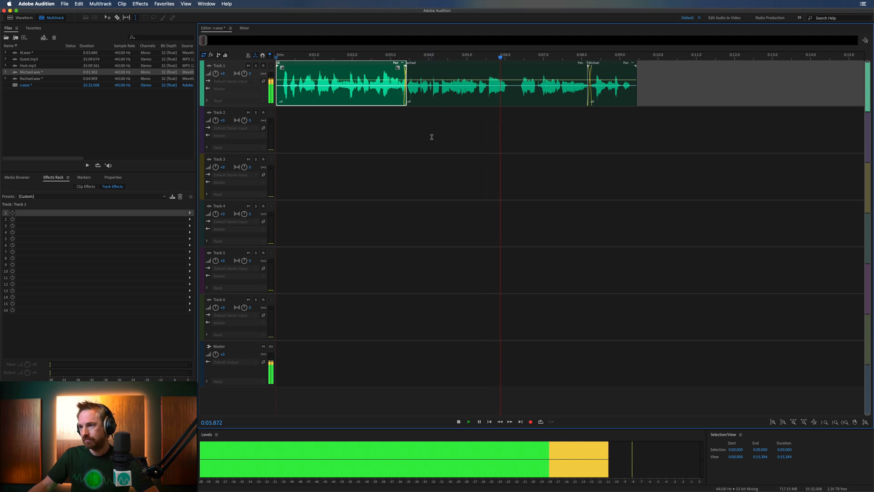
left_click(468, 421)
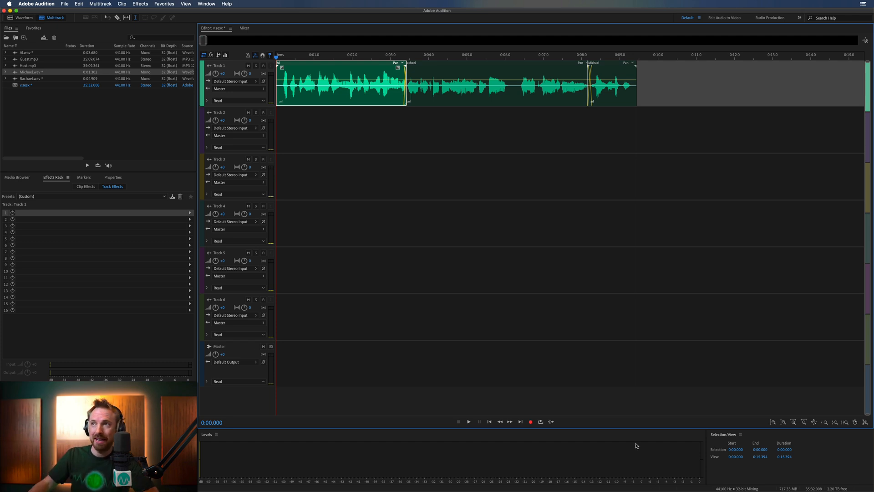
mouse_move(622, 467)
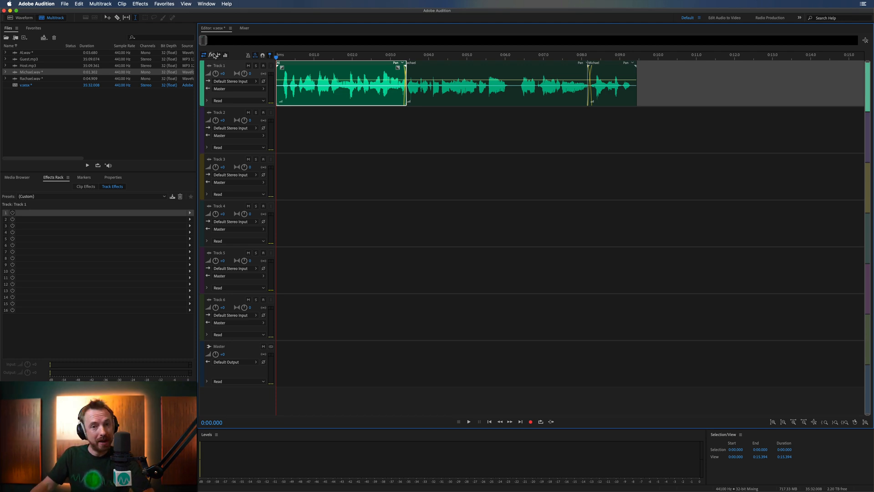
mouse_move(214, 55)
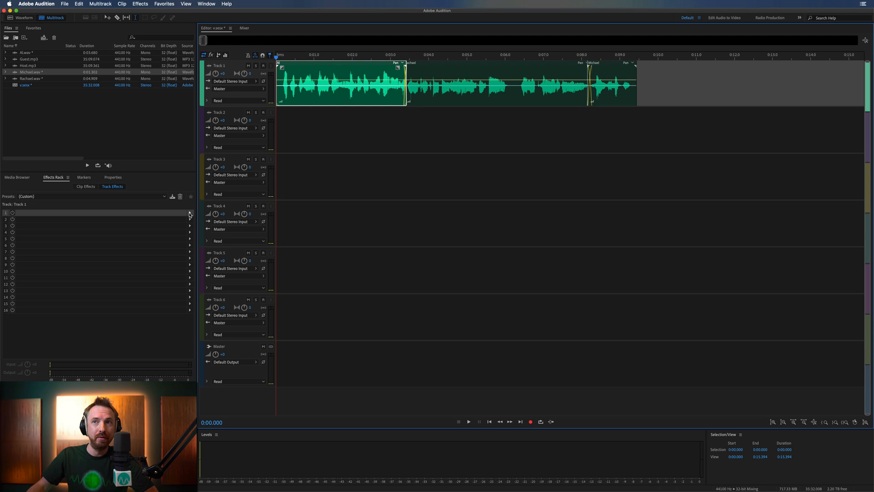
Insert a Speech Volume Leveler in Track 1's Effects Rack slot 1 with the default preset
left_click(190, 212)
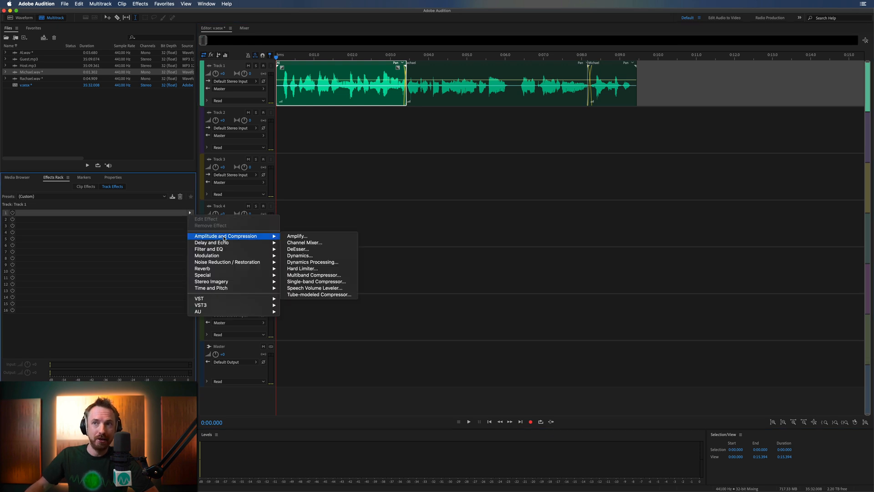
left_click(313, 288)
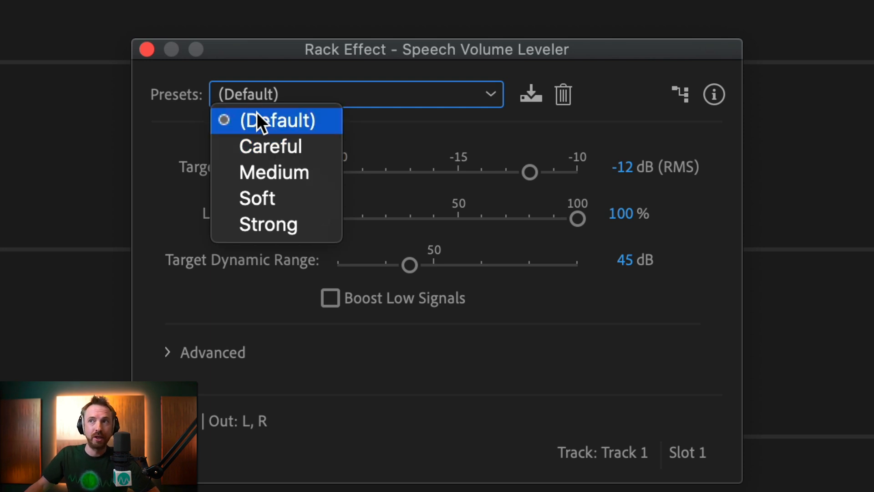
left_click(277, 120)
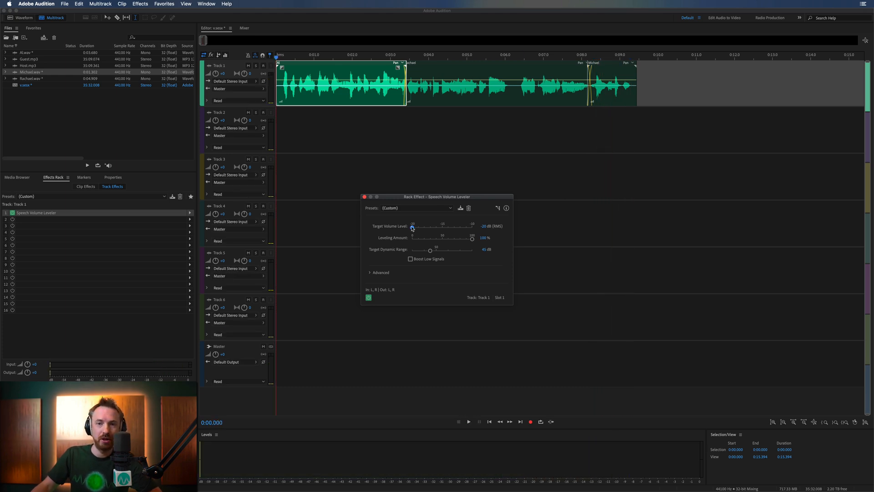
Set Target Volume Level to -10 dB and Target Dynamic Range to 30 dB
left_click_drag(412, 228, 422, 227)
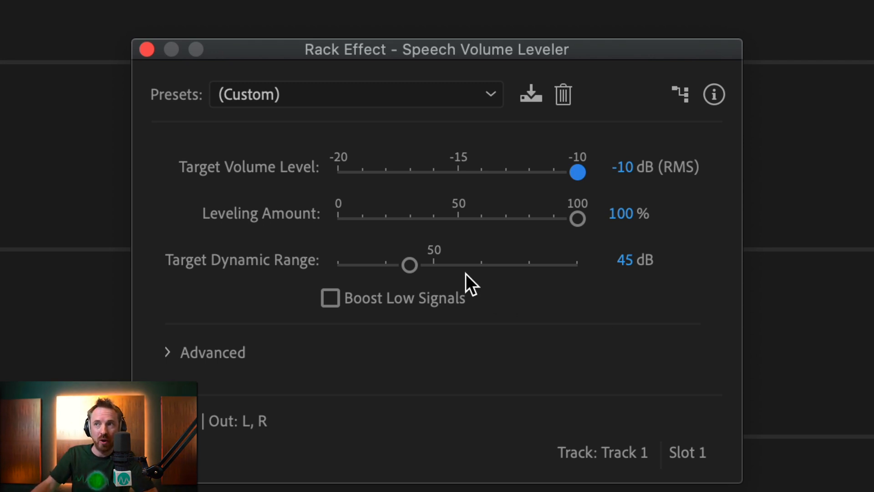
left_click_drag(408, 265, 336, 265)
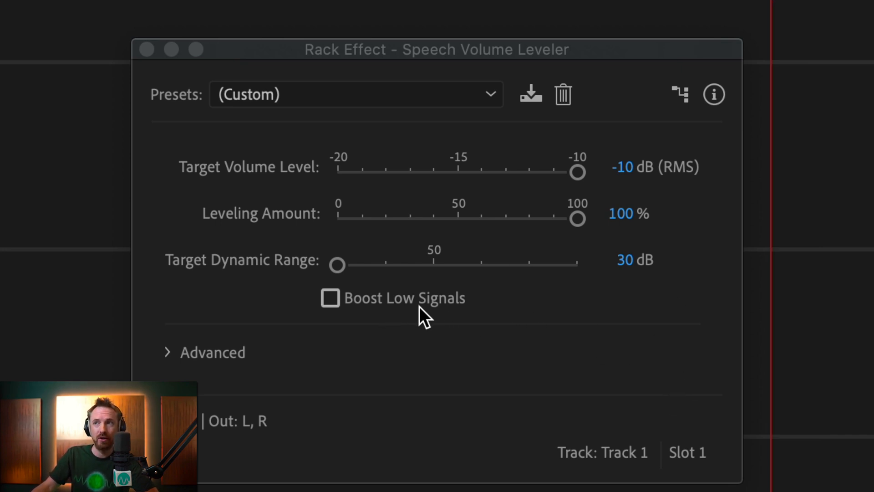
mouse_move(407, 310)
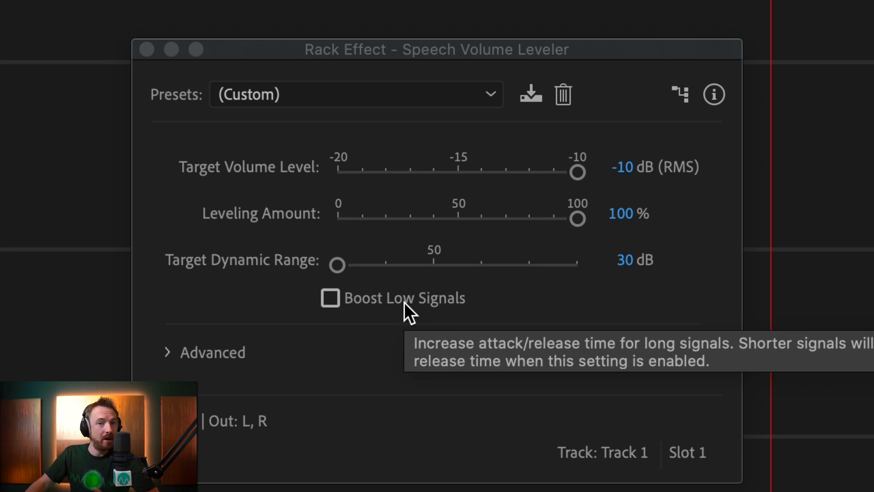
mouse_move(326, 325)
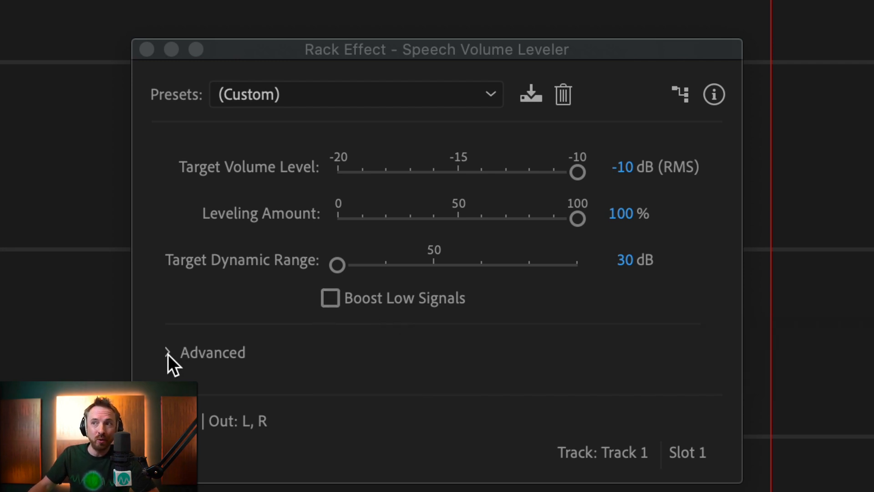
Expand Advanced, enable the compressor and lower its threshold to -9 dB
left_click(170, 351)
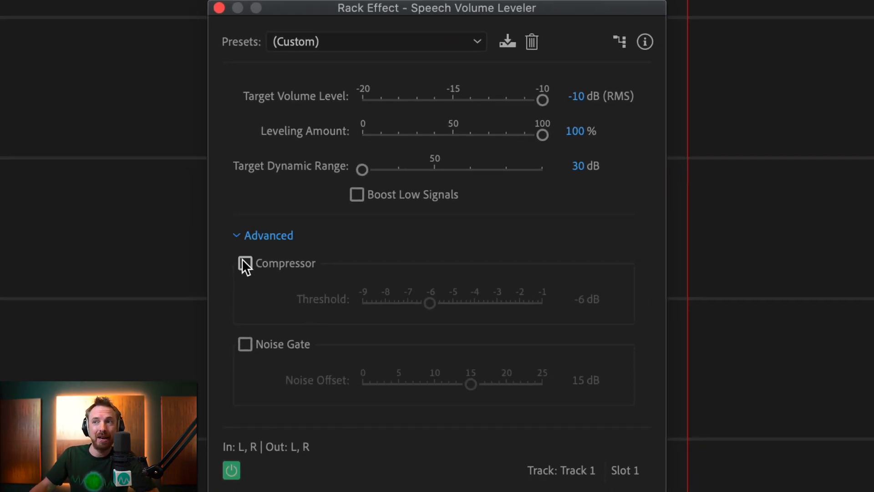
left_click(245, 262)
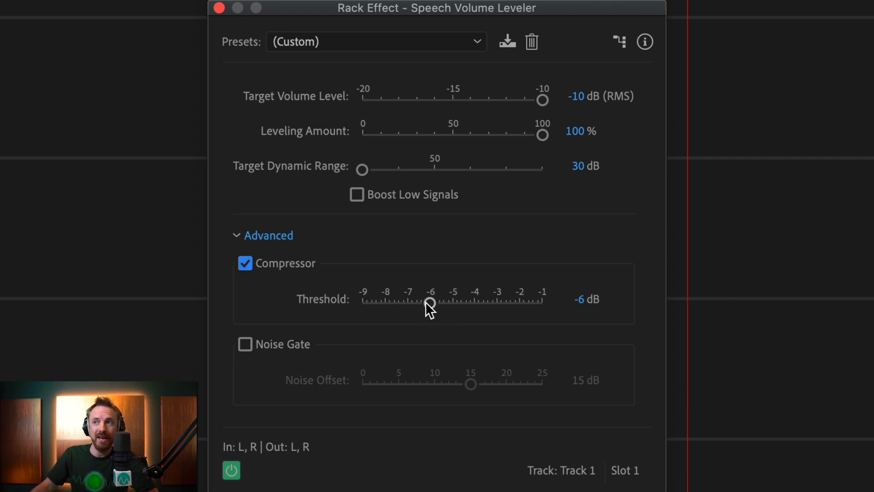
left_click_drag(429, 304, 362, 304)
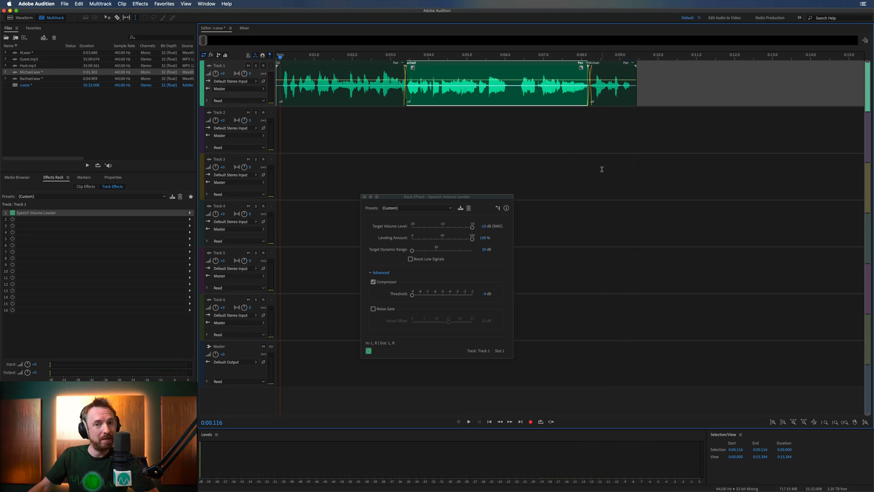
mouse_move(580, 184)
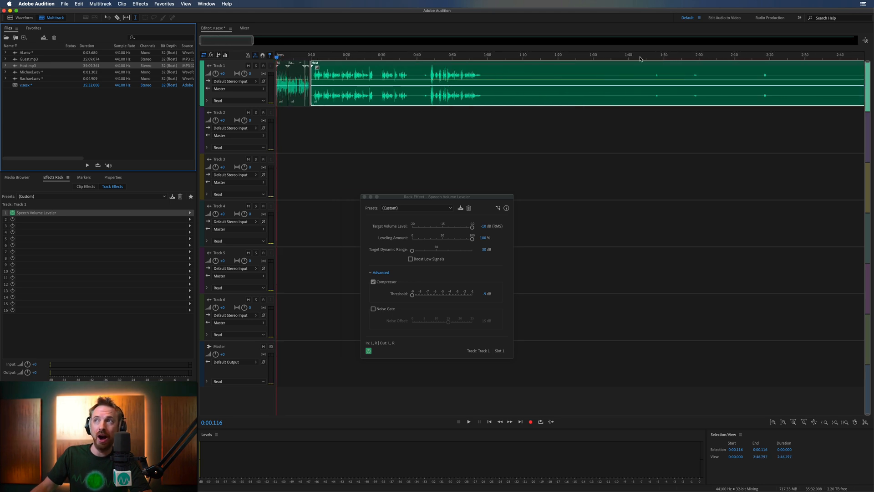
left_click(463, 58)
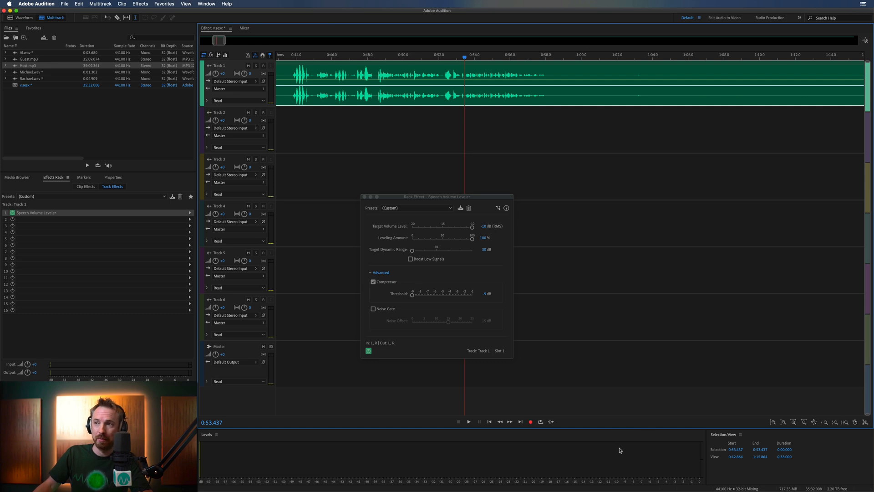
left_click(468, 421)
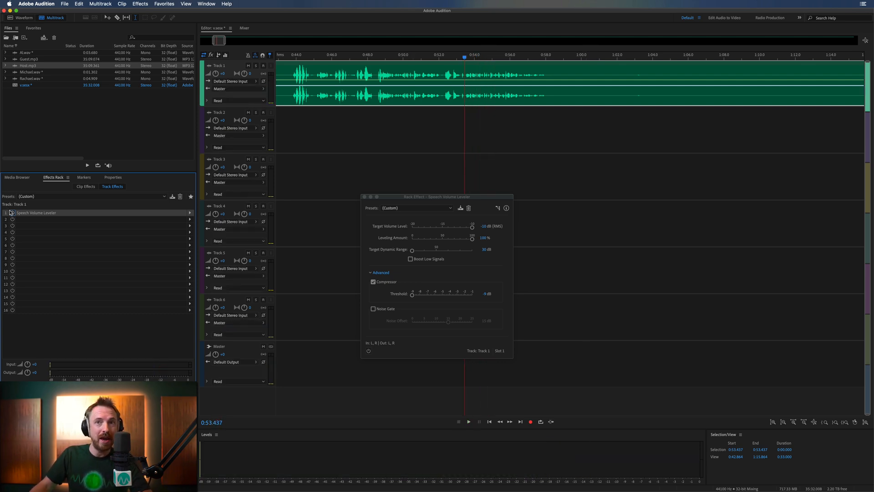
left_click(369, 351)
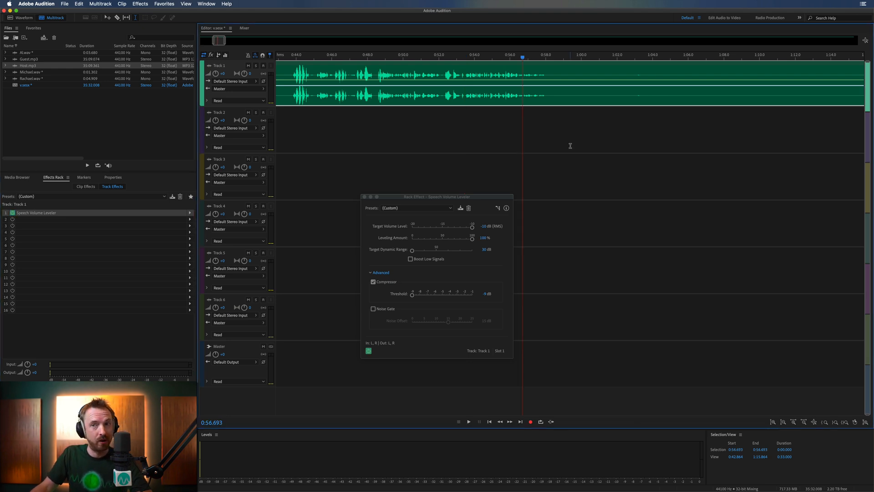
left_click(468, 421)
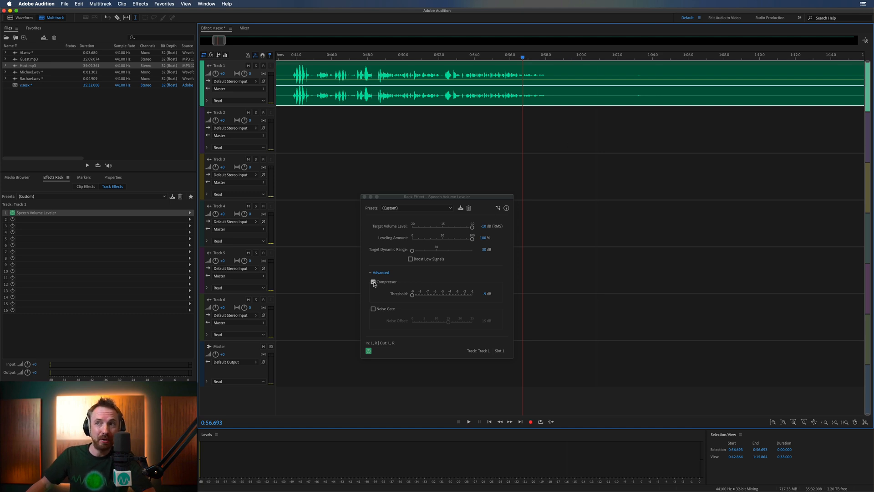
Untick the leveler's Compressor checkbox in the Advanced section
left_click(374, 281)
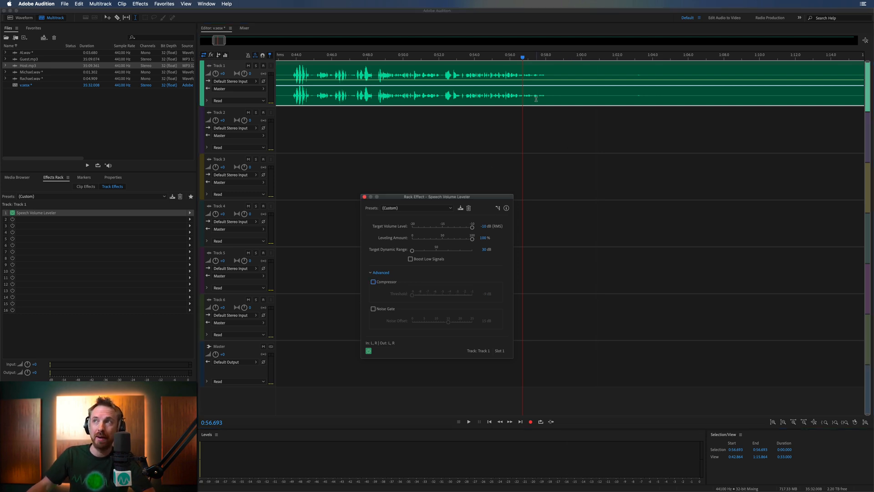
left_click(468, 421)
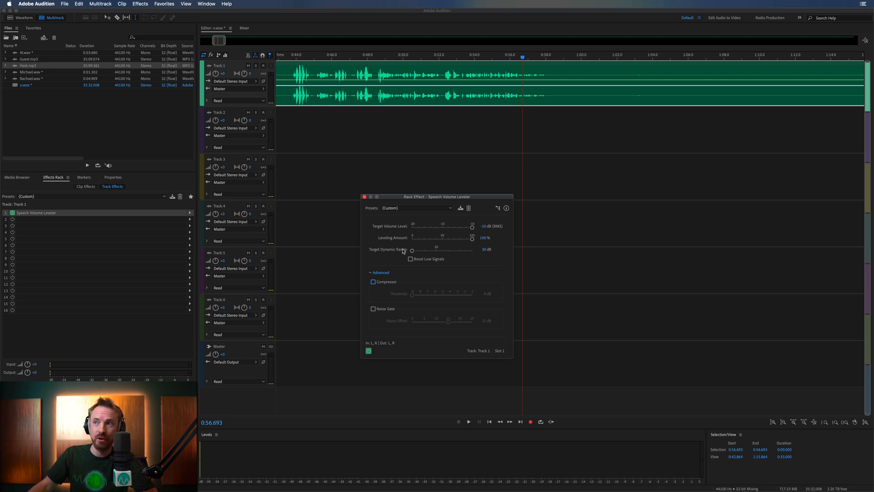
Audition during playback and widen the Target Dynamic Range, settling it around 18 dB
left_click(468, 422)
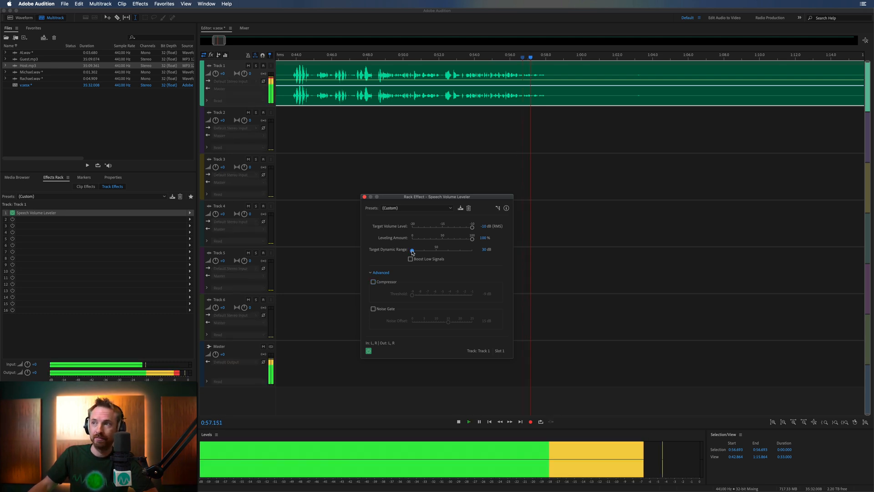
left_click_drag(411, 250, 428, 250)
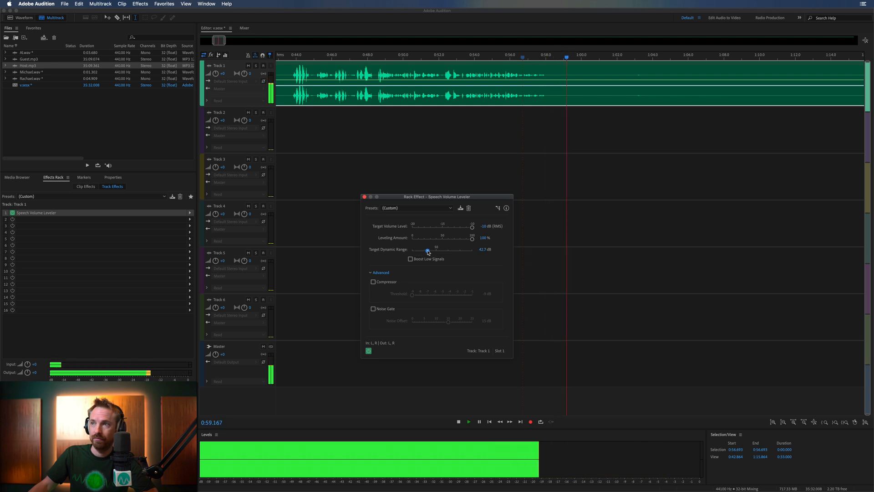
left_click_drag(427, 249, 441, 249)
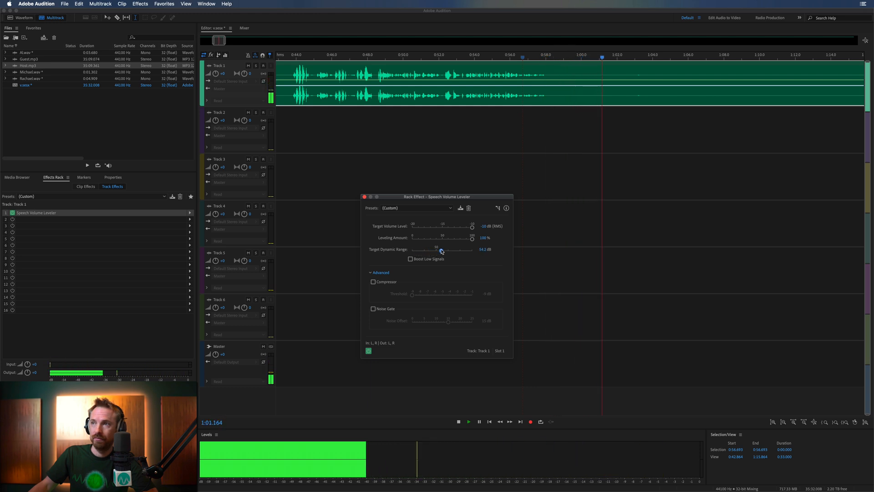
left_click_drag(440, 250, 445, 249)
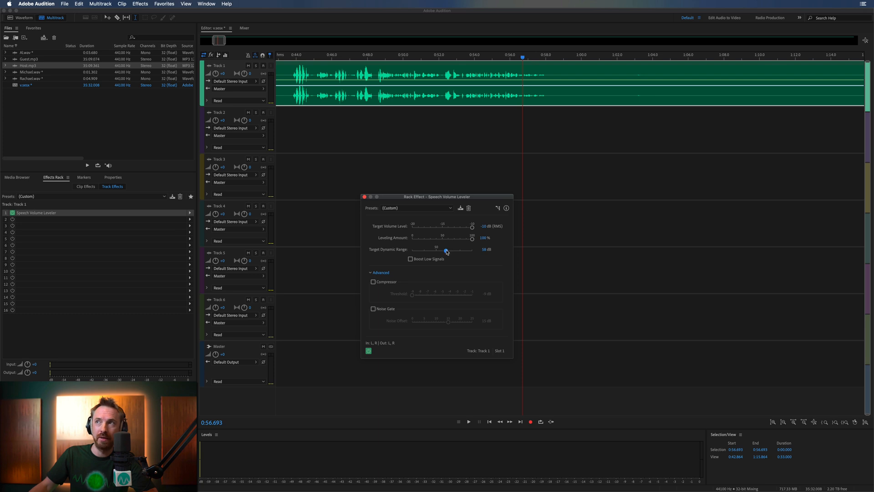
left_click(468, 421)
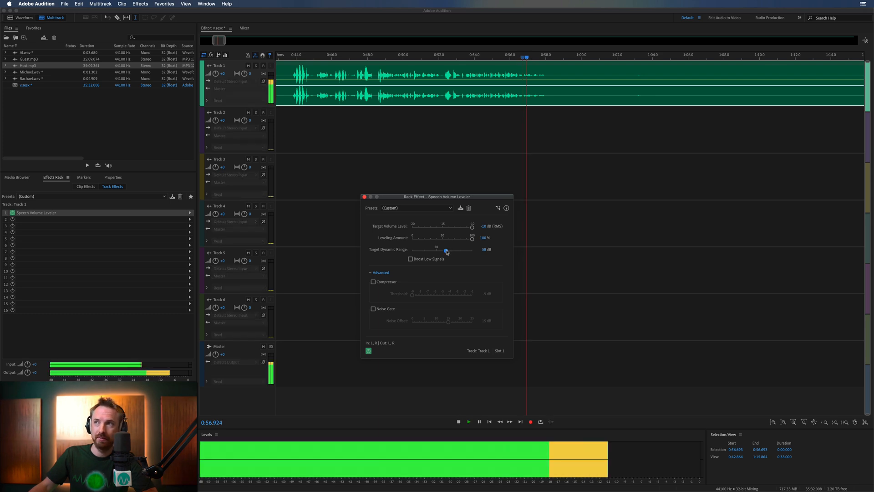
left_click_drag(445, 252, 412, 251)
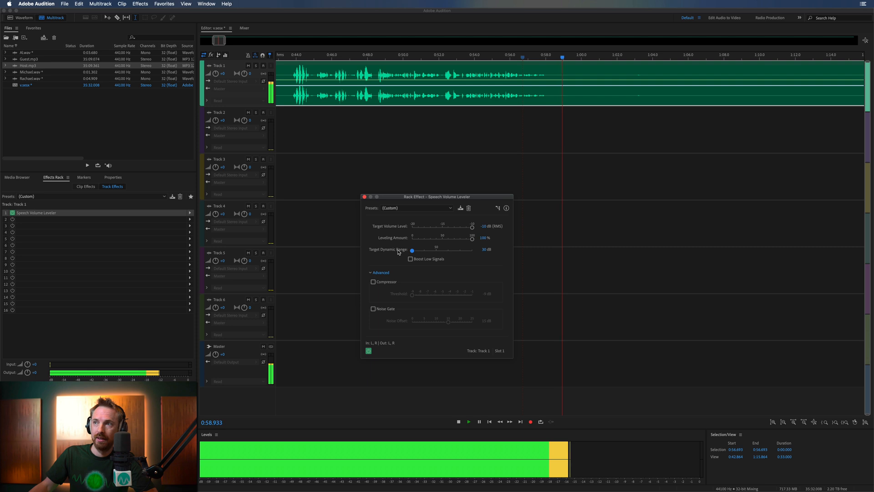
left_click_drag(411, 250, 438, 250)
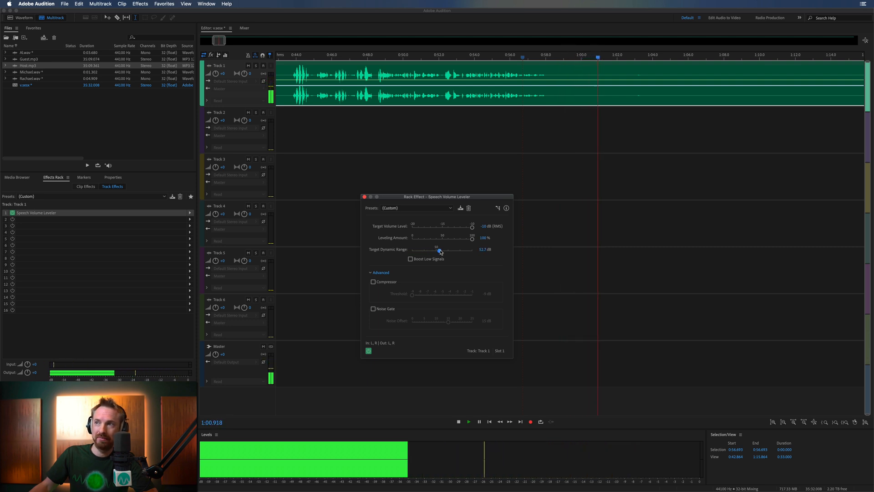
left_click_drag(439, 249, 445, 249)
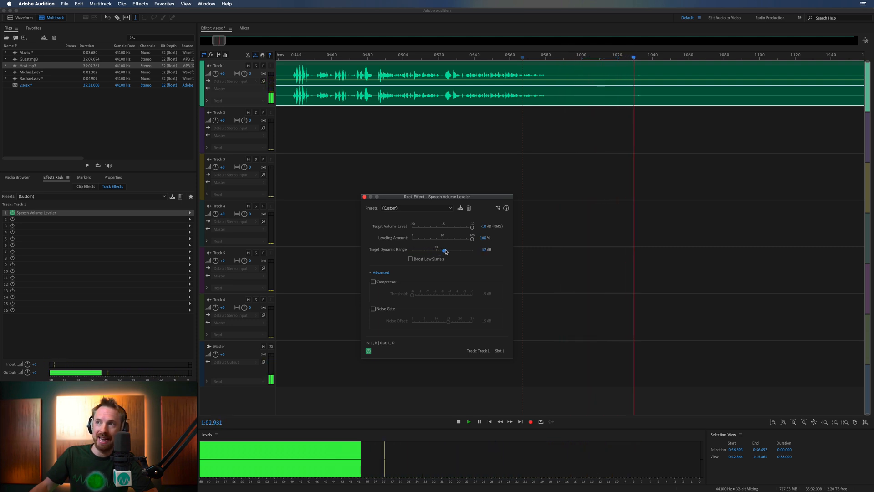
left_click_drag(444, 249, 446, 250)
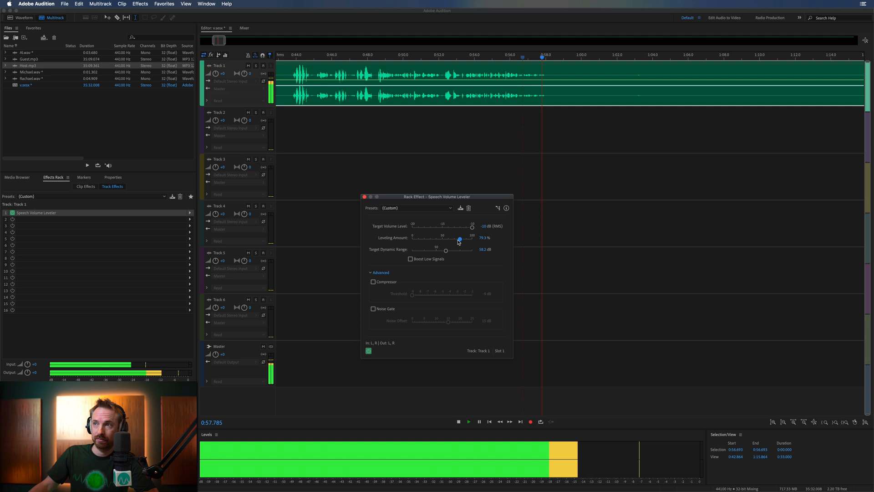
Audition the Leveling Amount at several values and leave it near 80%
left_click_drag(459, 240, 433, 239)
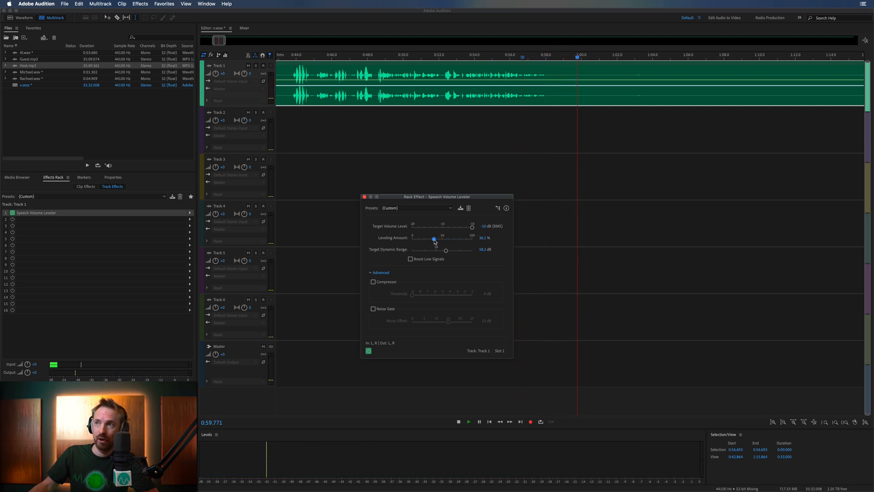
left_click_drag(434, 241, 473, 240)
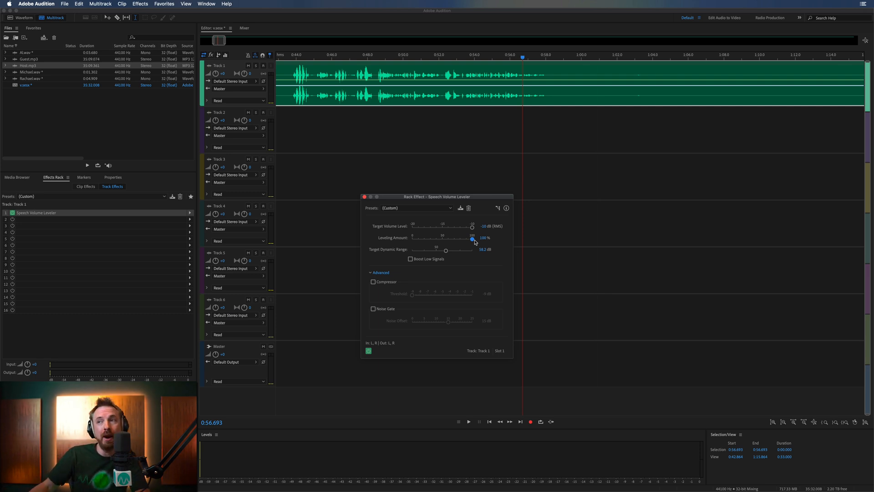
left_click(468, 421)
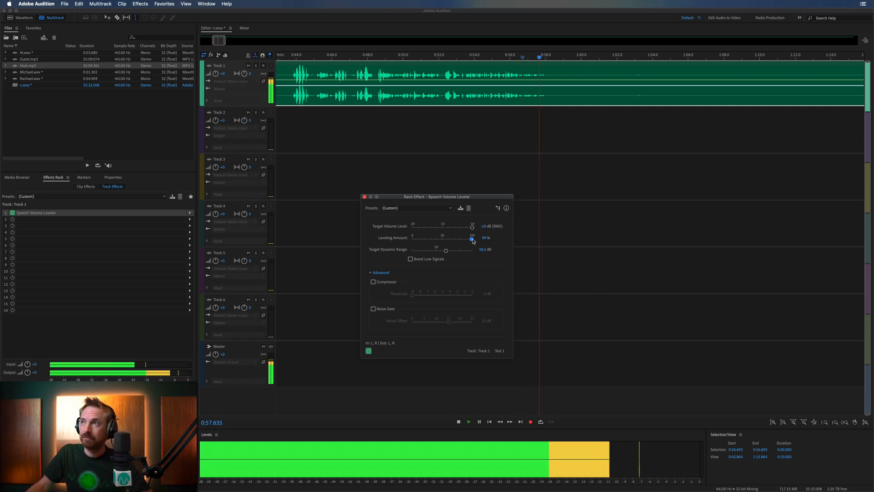
left_click_drag(473, 239, 465, 239)
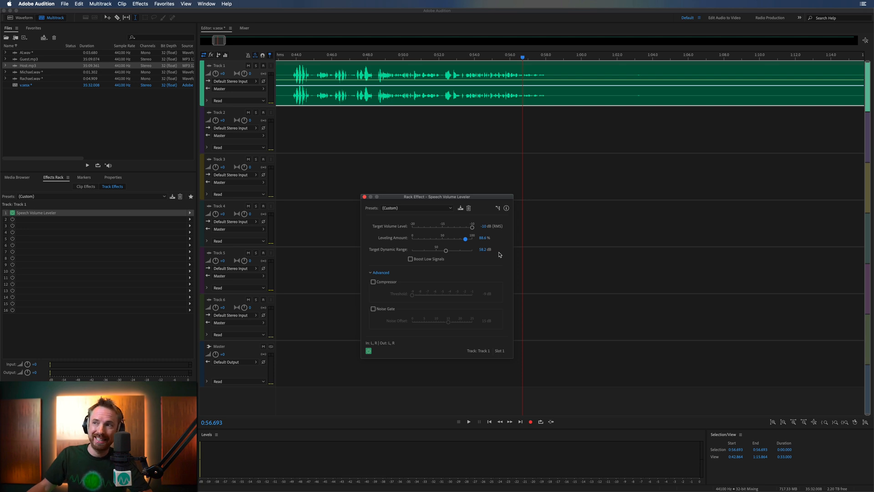
mouse_move(481, 229)
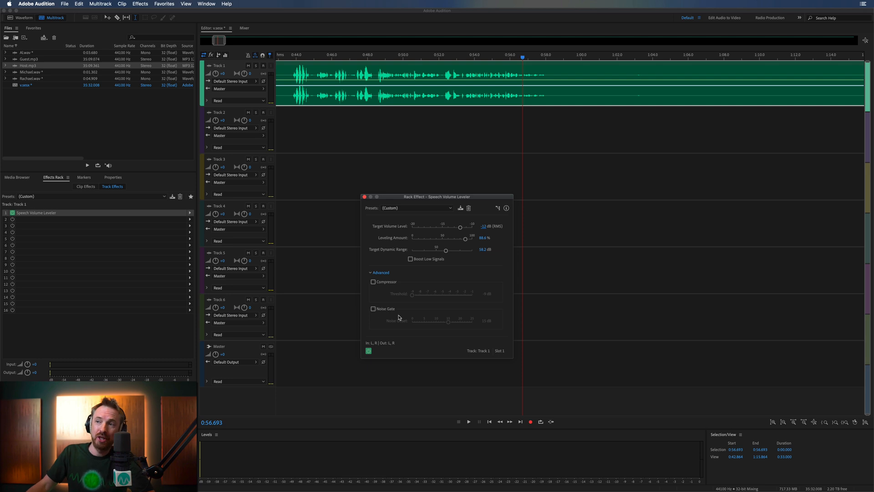
Enable the Noise Gate, nudge its offset up, and lower the Target Dynamic Range
left_click(373, 308)
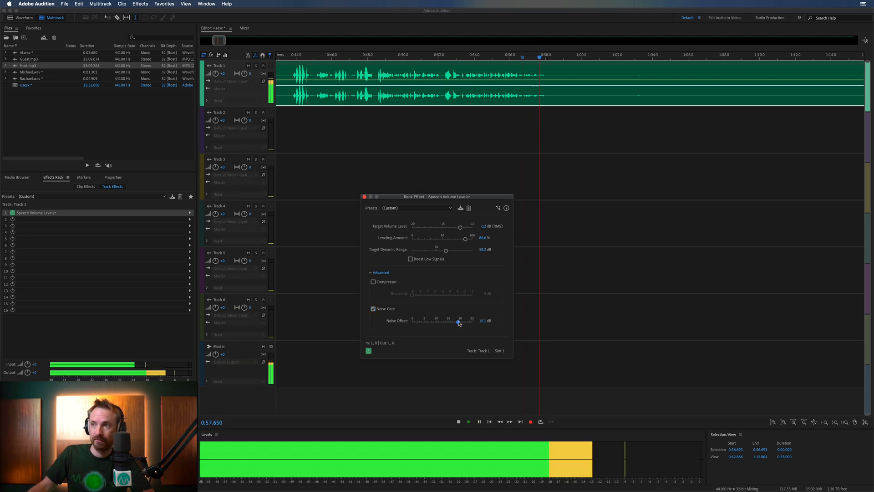
left_click_drag(458, 323, 472, 323)
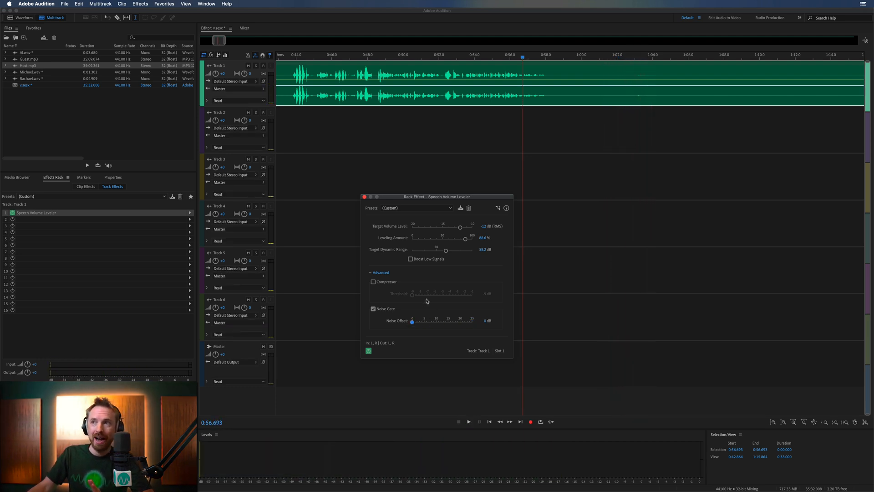
left_click_drag(446, 250, 446, 250)
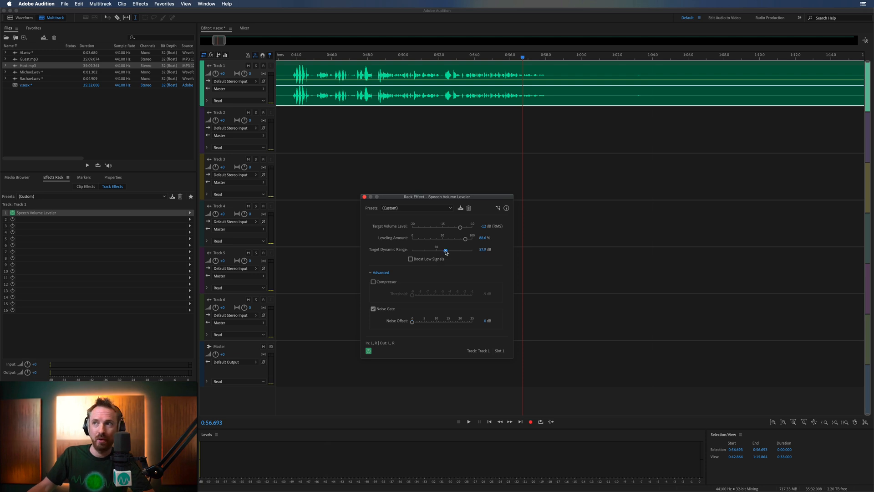
left_click_drag(445, 250, 412, 251)
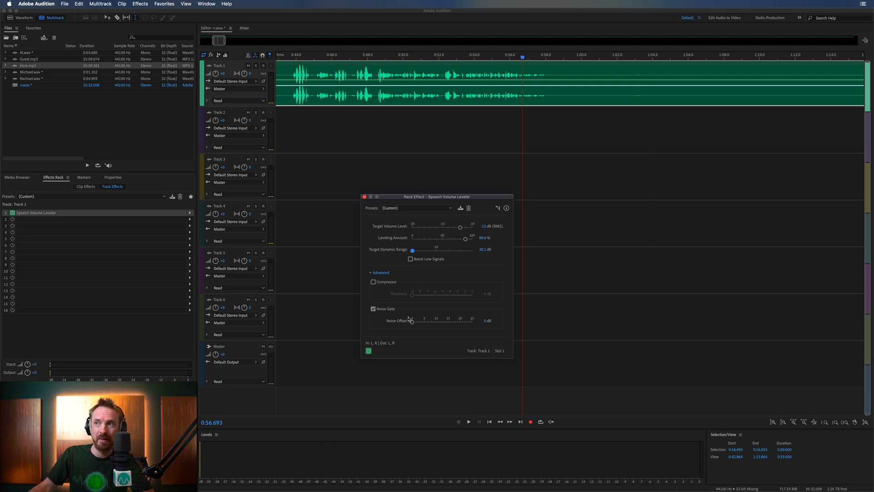
Raise the Noise Offset to 25 dB
left_click(468, 422)
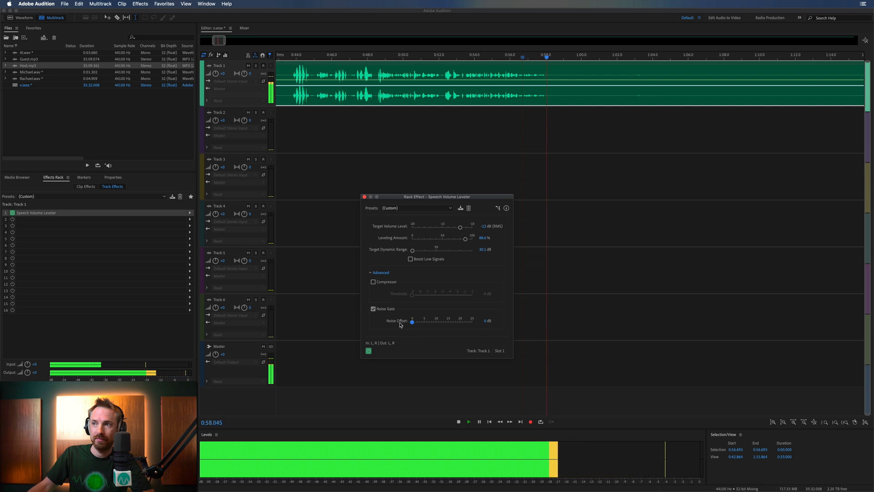
left_click_drag(411, 323, 462, 322)
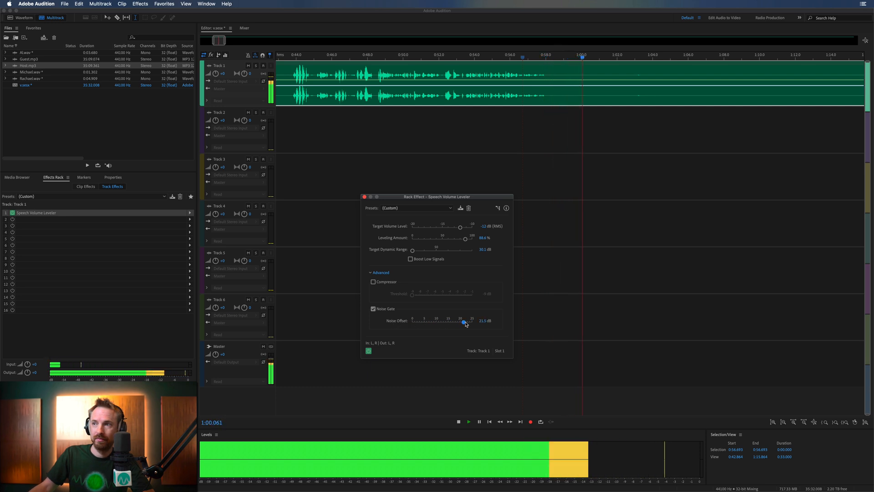
left_click_drag(463, 322, 472, 322)
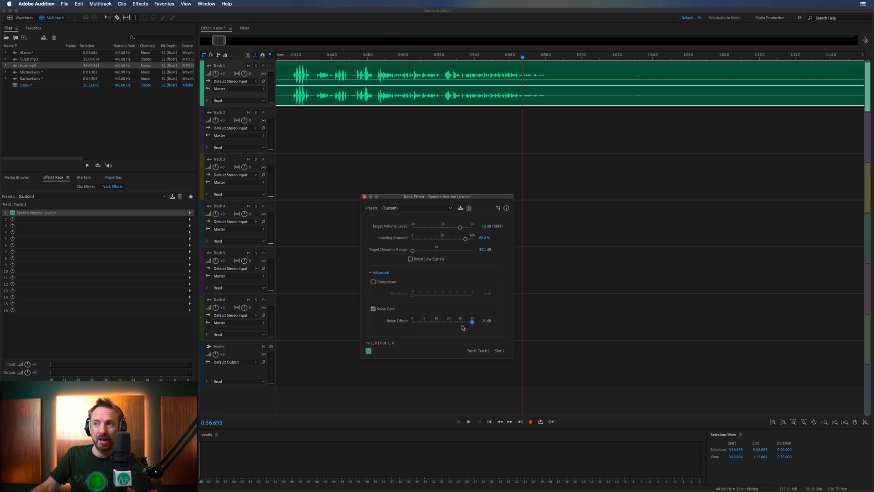
mouse_move(453, 283)
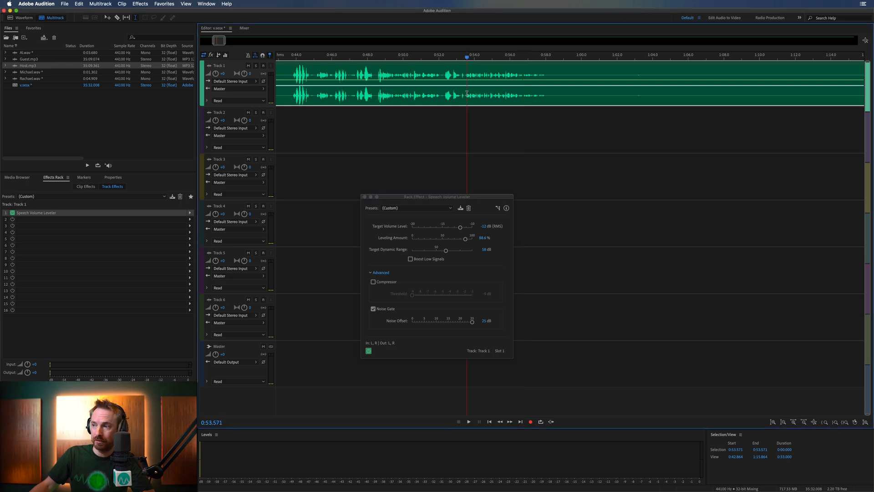
Return focus to the multitrack timeline at the session start
left_click(468, 421)
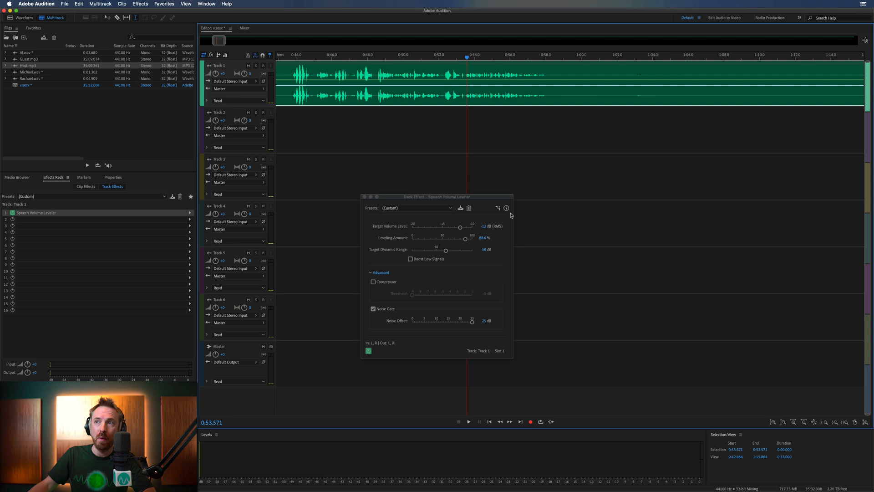
mouse_move(407, 53)
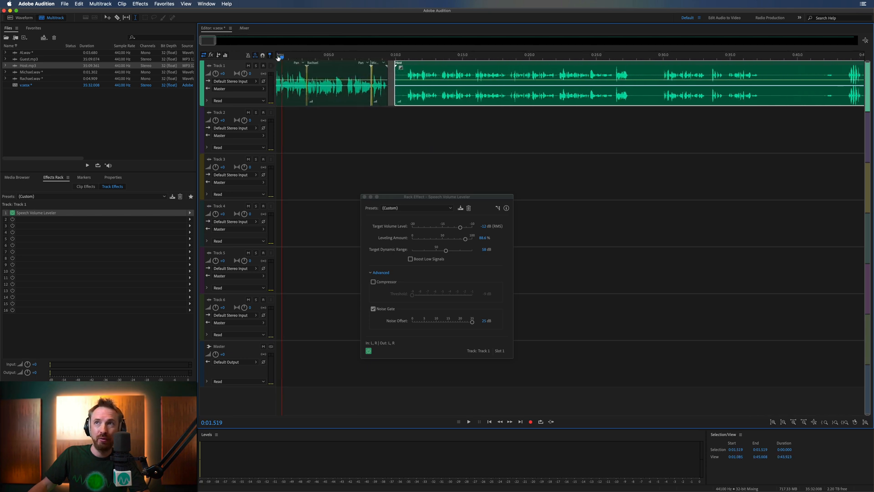
Zoom to the full session, play the leveled Track 1, then stop playback
left_click(467, 421)
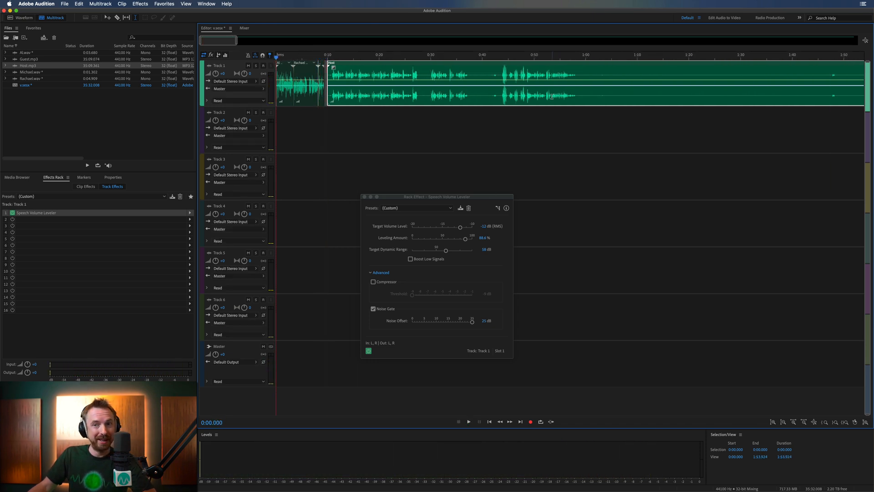
left_click(468, 422)
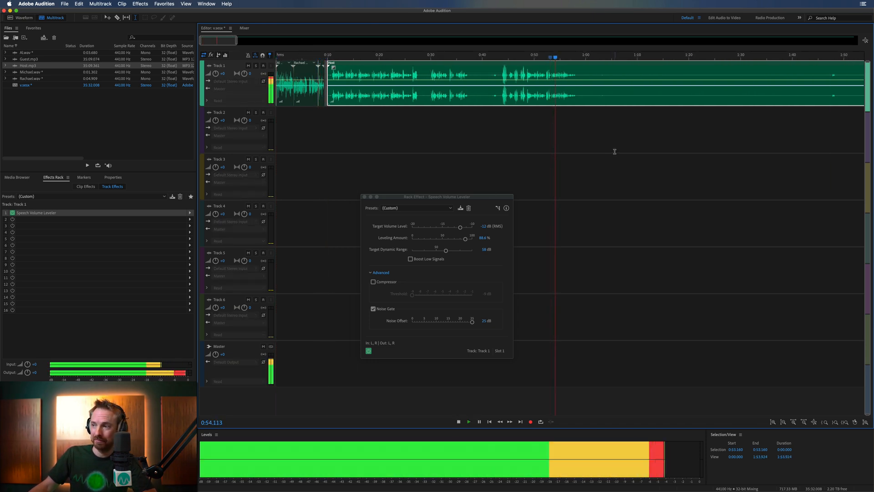
left_click(458, 421)
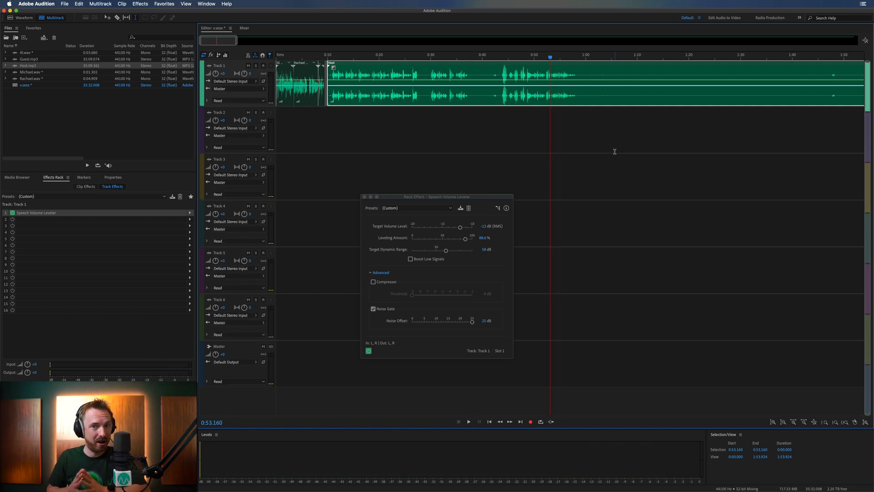